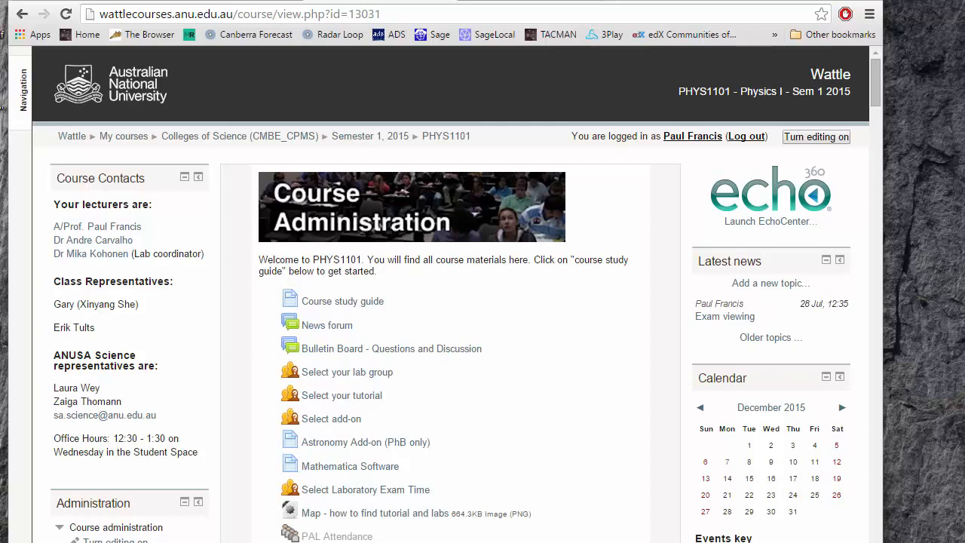
mouse_move(342, 301)
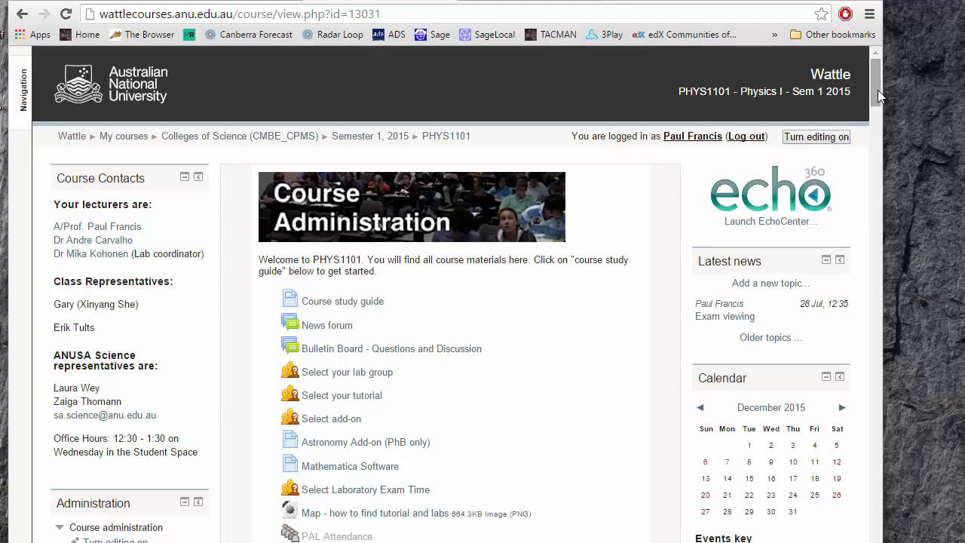
Scroll the PHYS1101 course page down to the laboratory section's Pre-lab lessons.
scroll("down", 3)
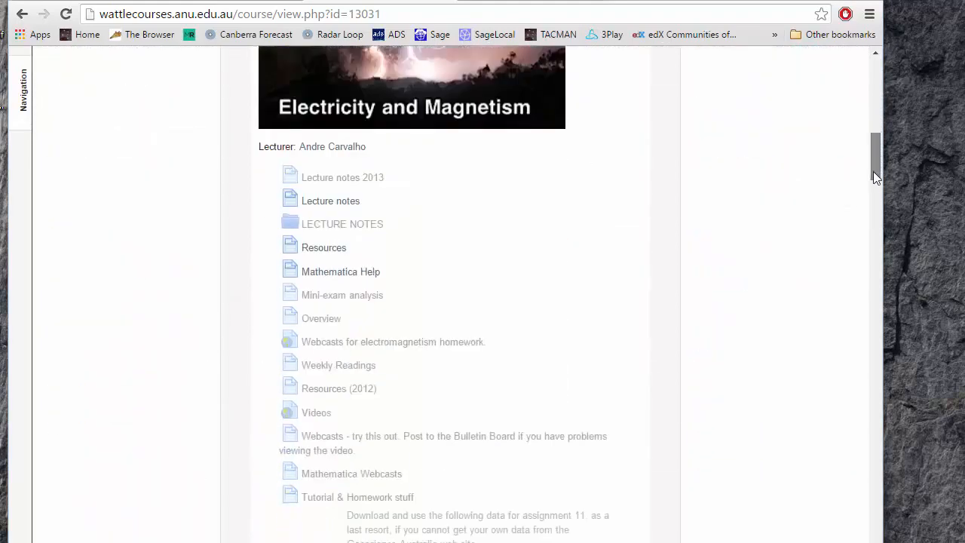
scroll("down", 3)
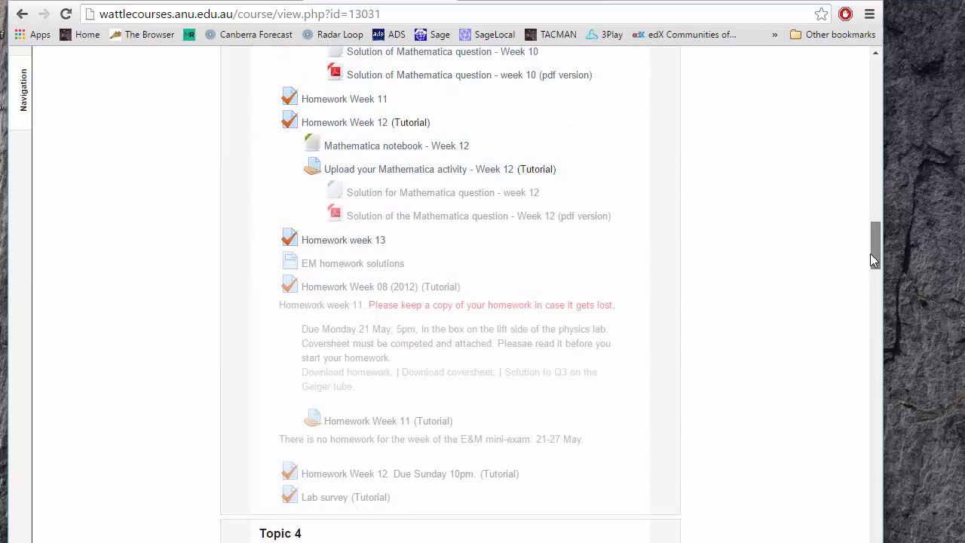
scroll("down", 3)
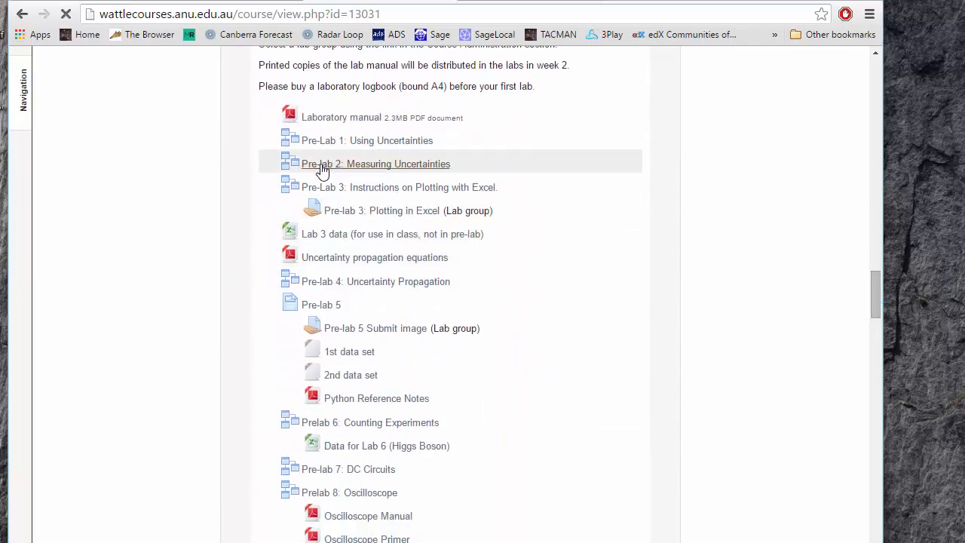
Open Pre-lab 2: Measuring Uncertainties and move past its video page to the first question.
left_click(375, 164)
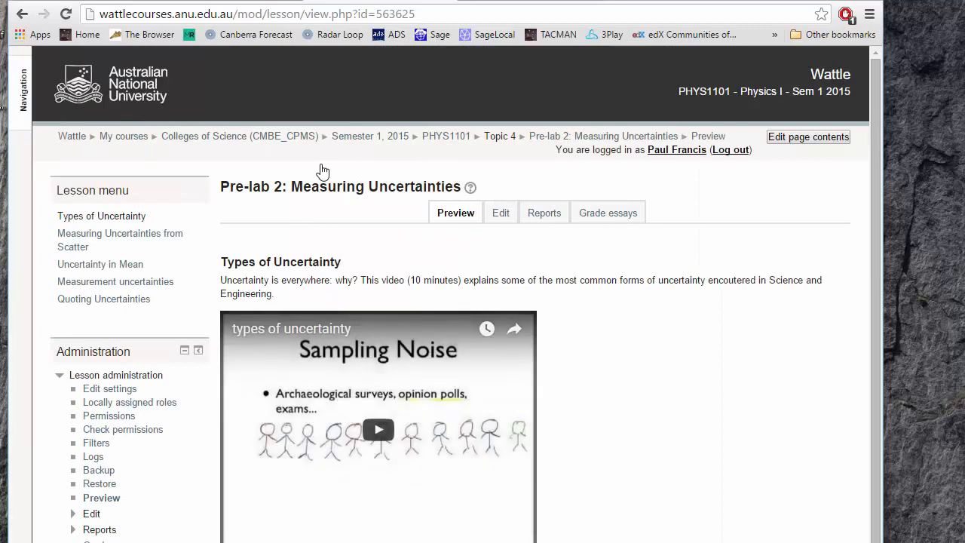
scroll("down", 3)
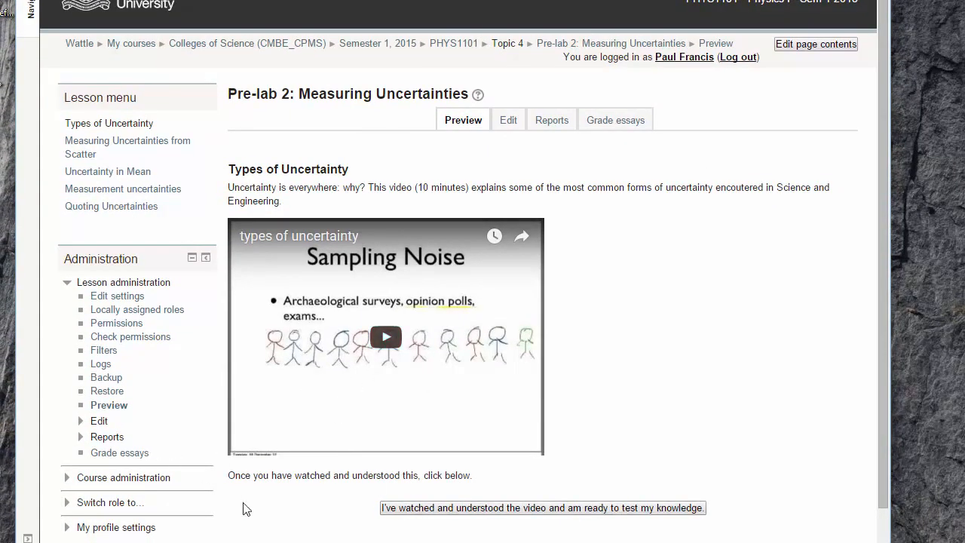
mouse_move(443, 490)
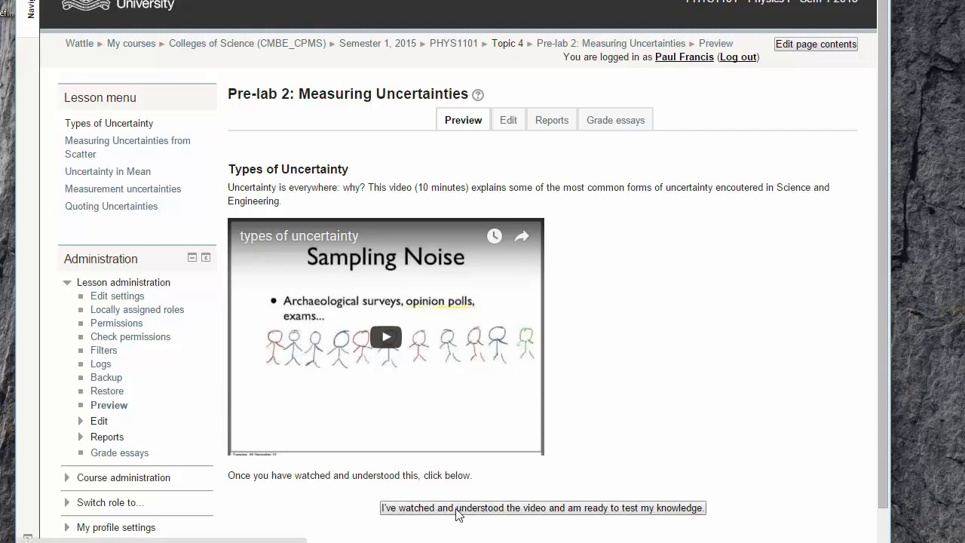
left_click(541, 508)
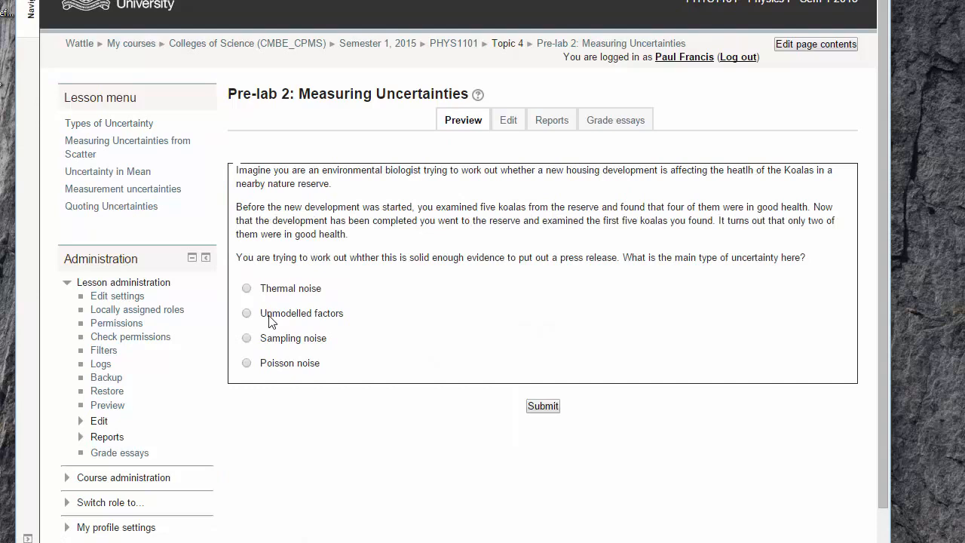
Answer the koala question, retrying with Sampling noise, then continue to the radiation question.
left_click(246, 313)
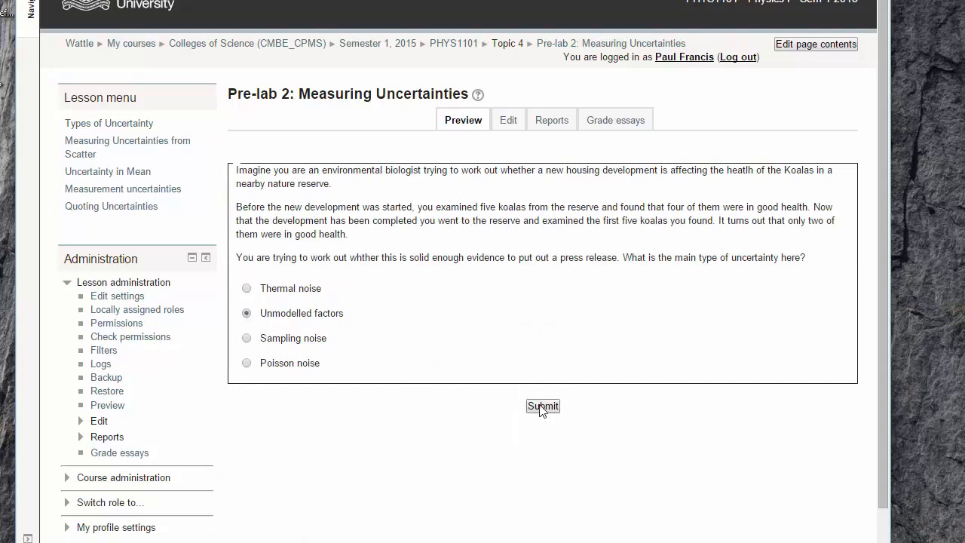
left_click(543, 406)
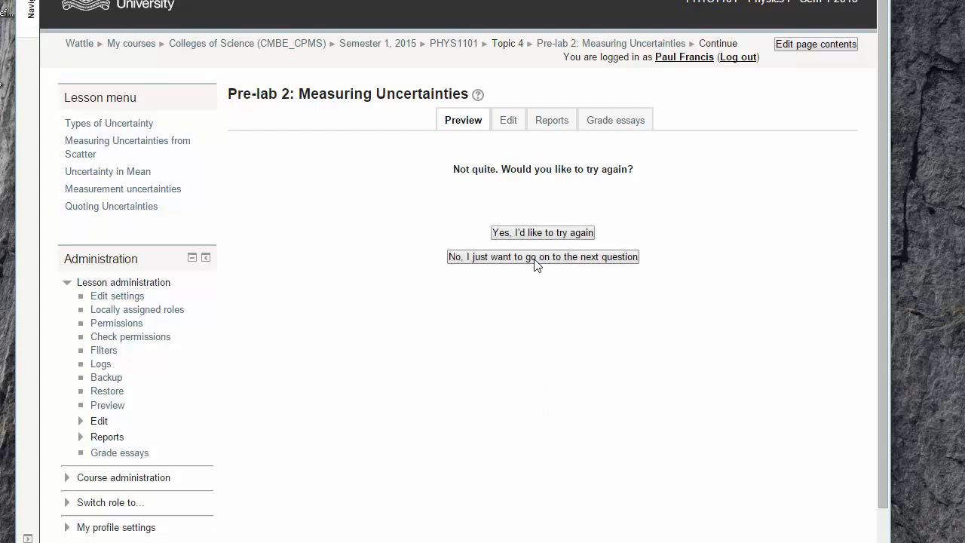
left_click(542, 257)
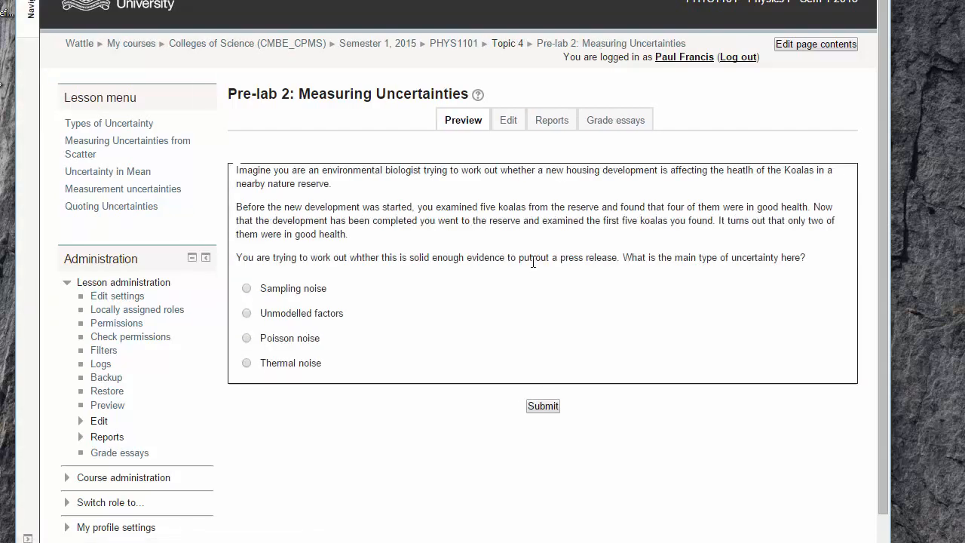
left_click(246, 288)
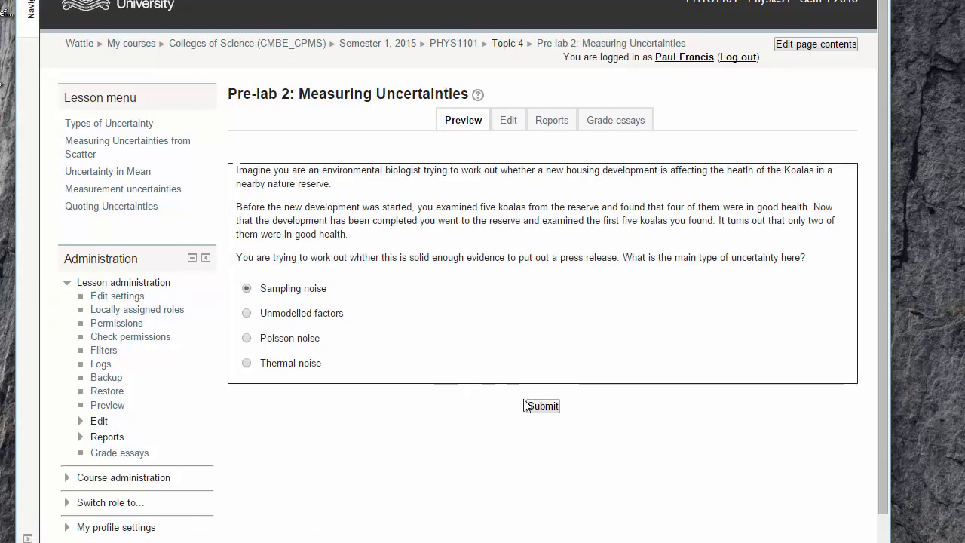
left_click(542, 406)
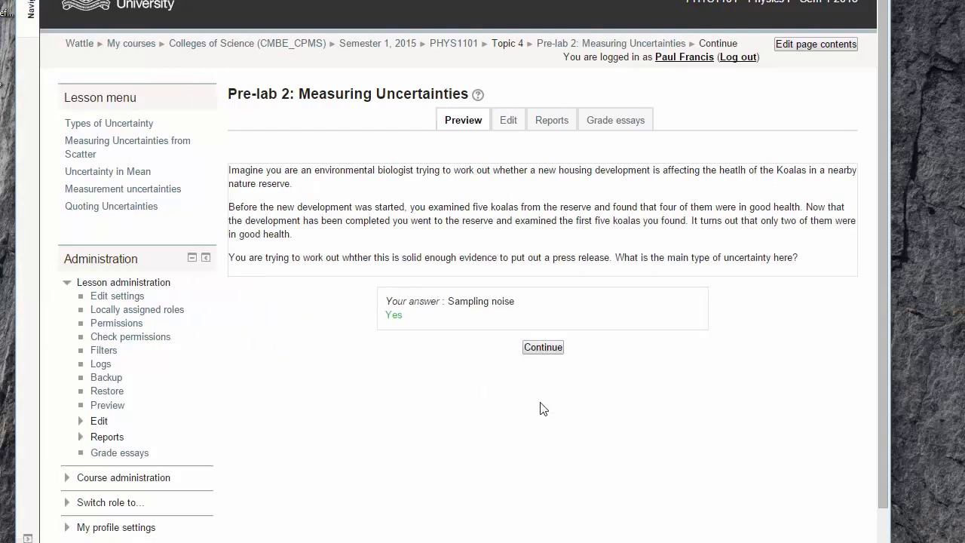
left_click(543, 346)
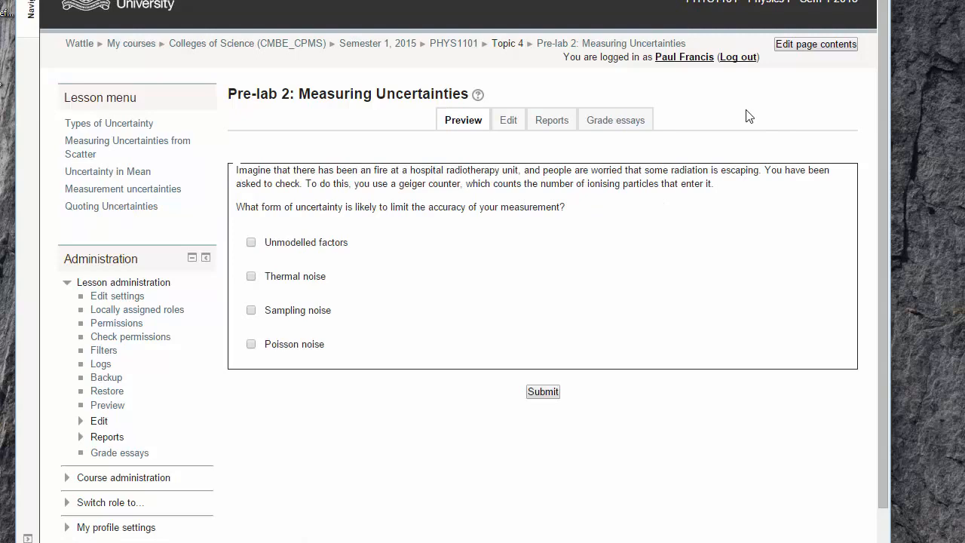
mouse_move(454, 43)
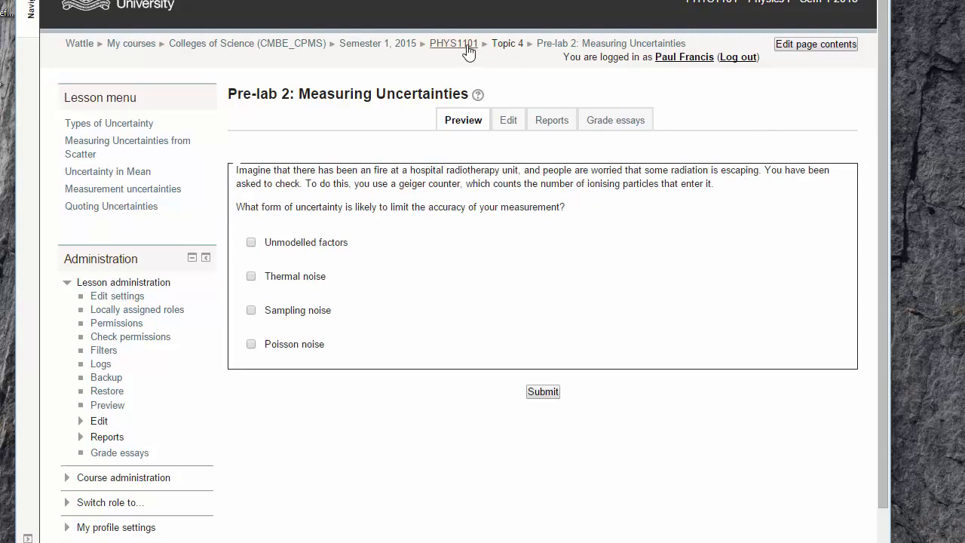
Turn editing on in PHYS1101 and add a new Lesson activity named 'Trial'.
left_click(454, 43)
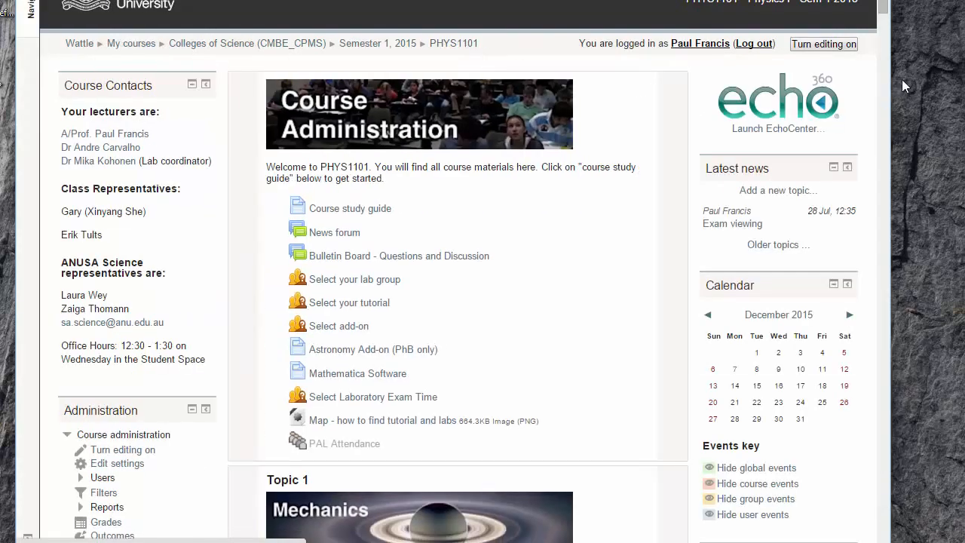
mouse_move(823, 44)
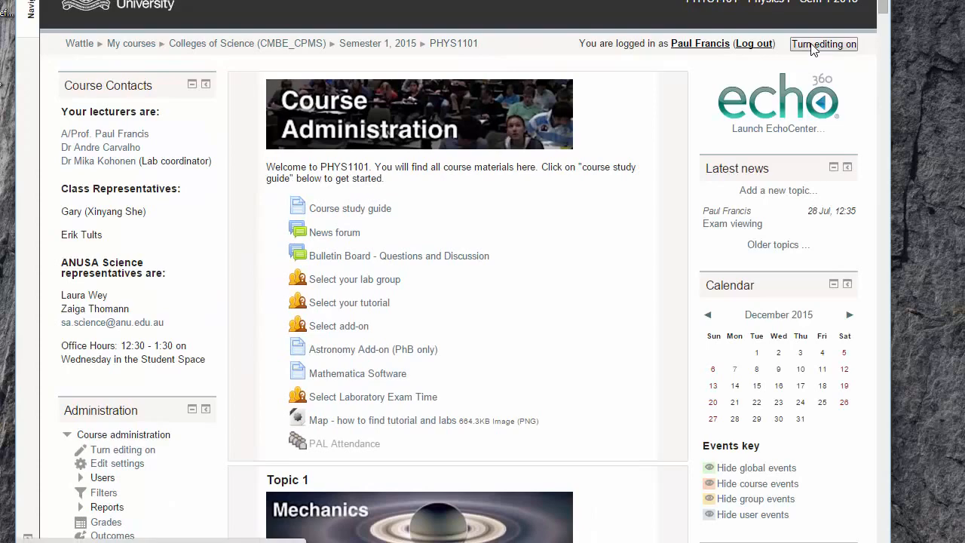
left_click(823, 44)
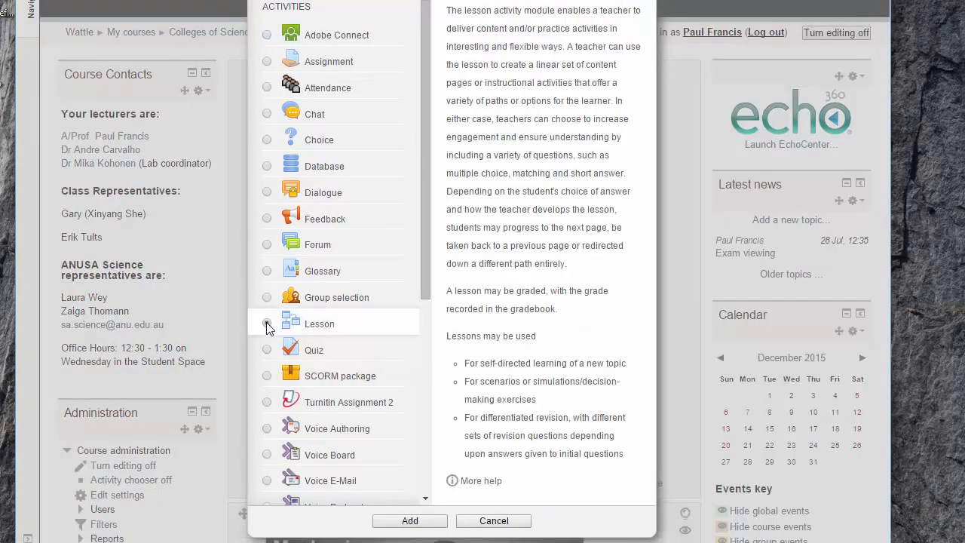
left_click(409, 520)
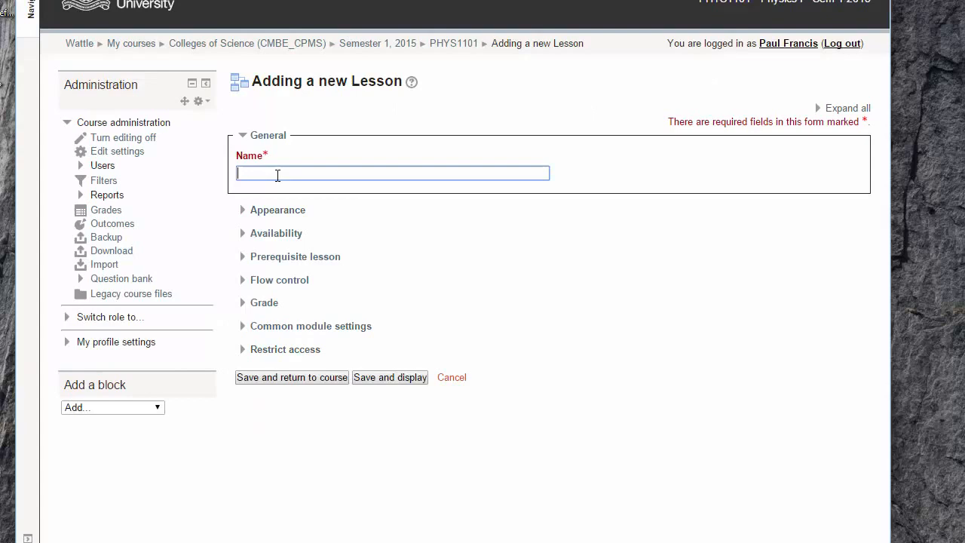
left_click(390, 377)
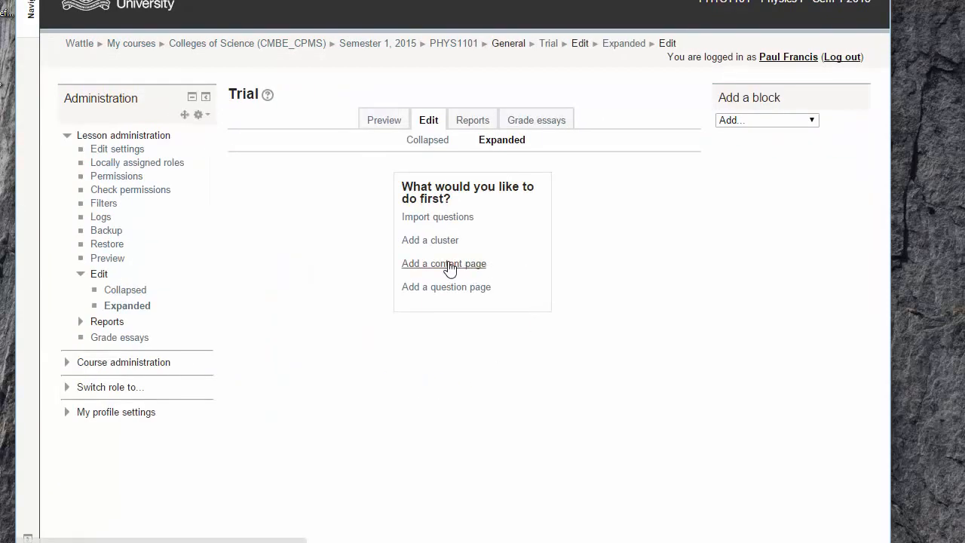
left_click(443, 263)
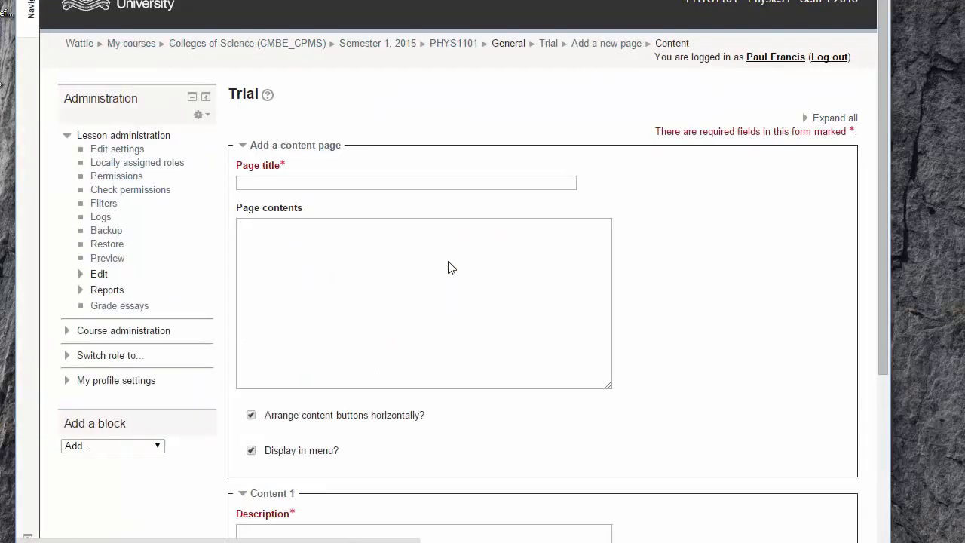
left_click(406, 183)
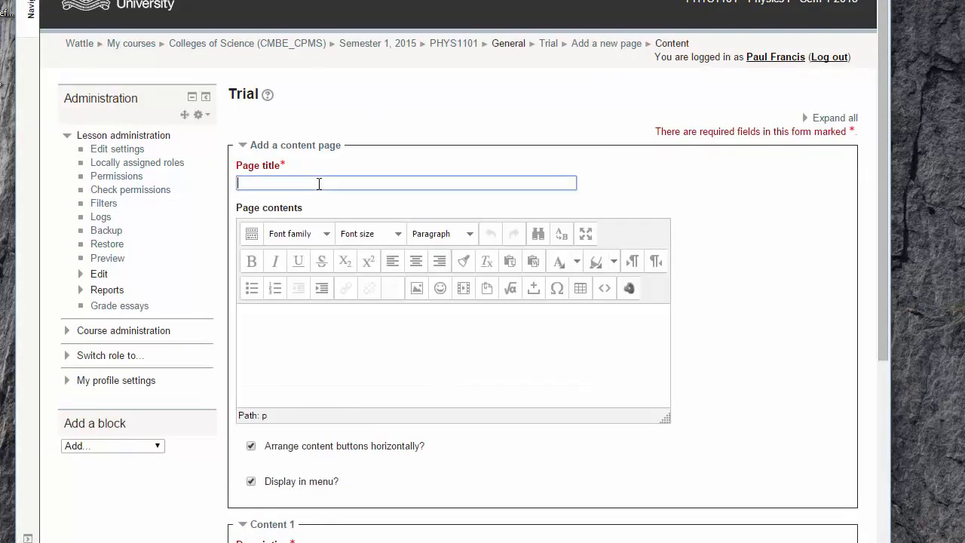
type("Introduction")
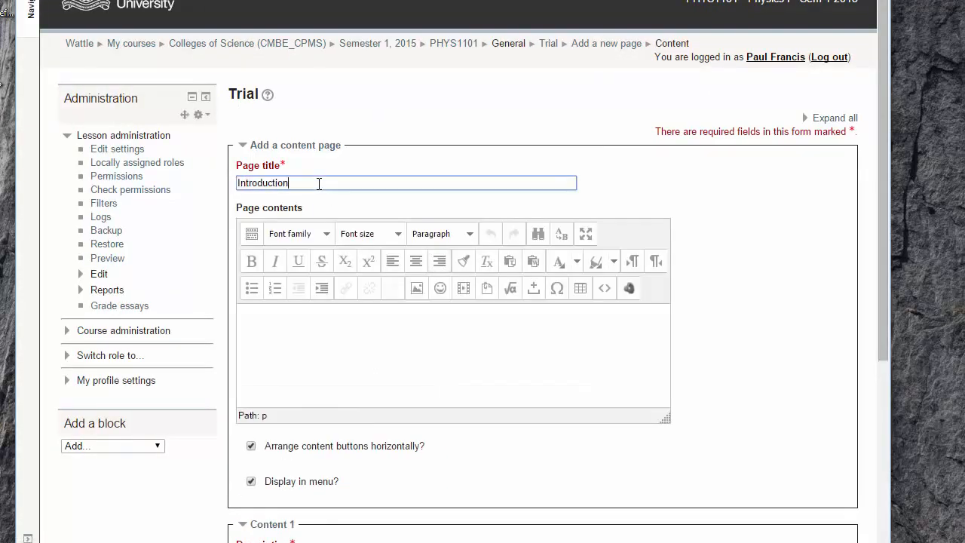
left_click(364, 325)
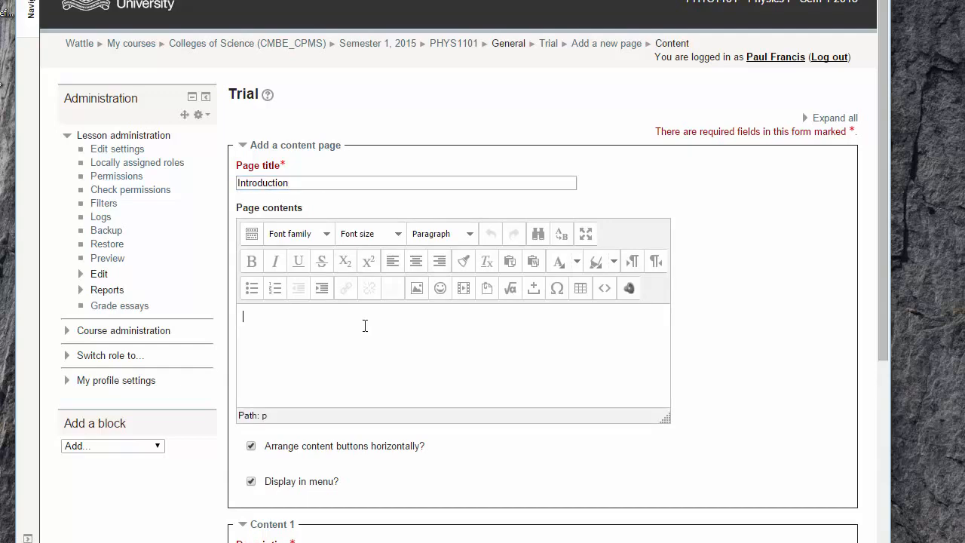
mouse_move(271, 76)
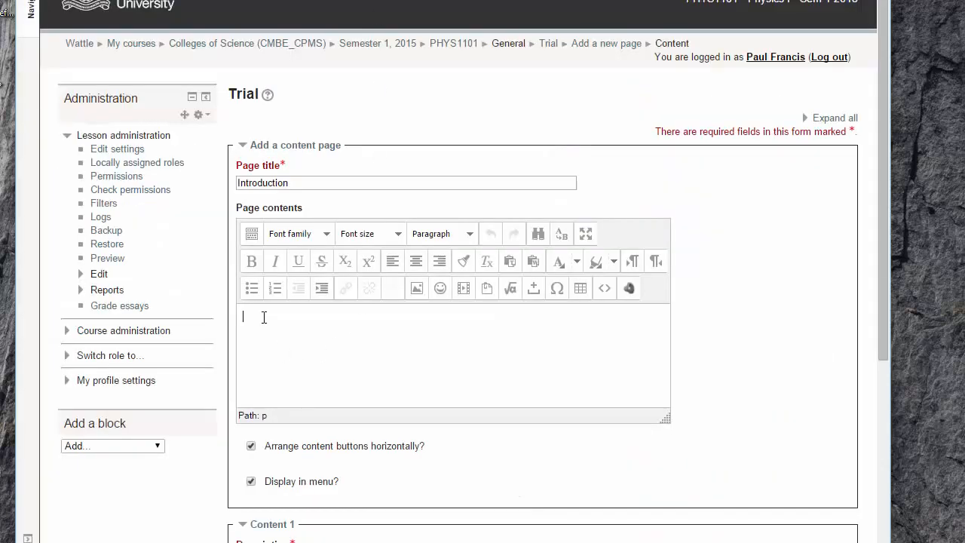
type("https://youtu.be/87C8NlCzvsE")
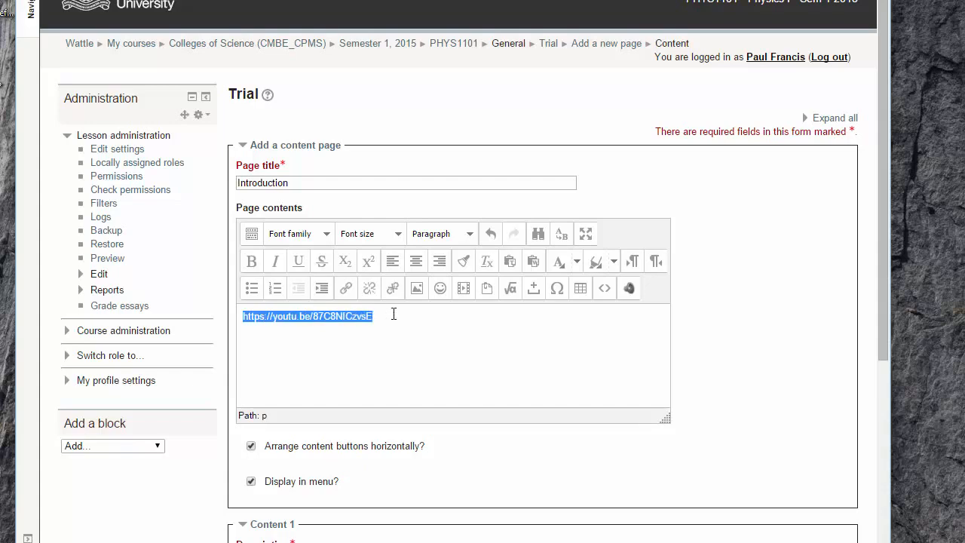
left_click(345, 288)
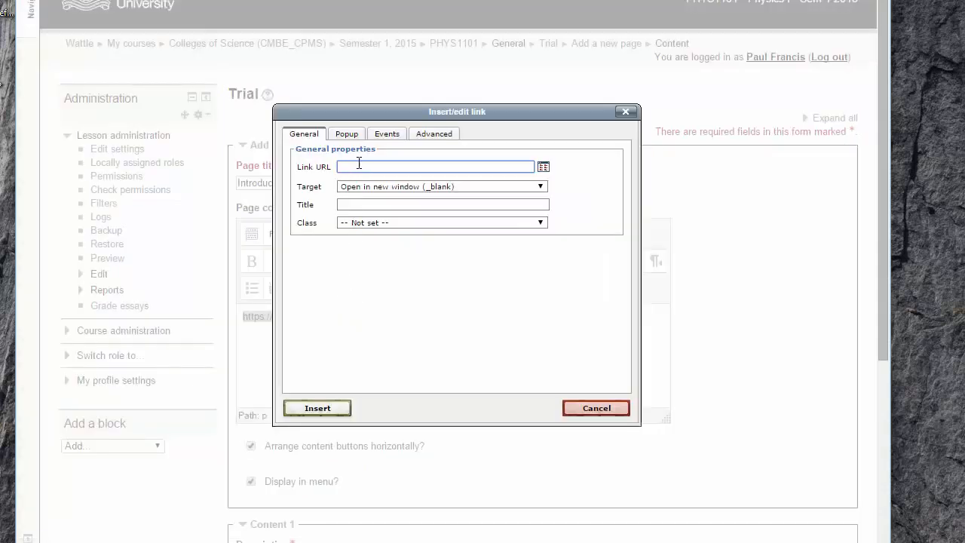
left_click(595, 408)
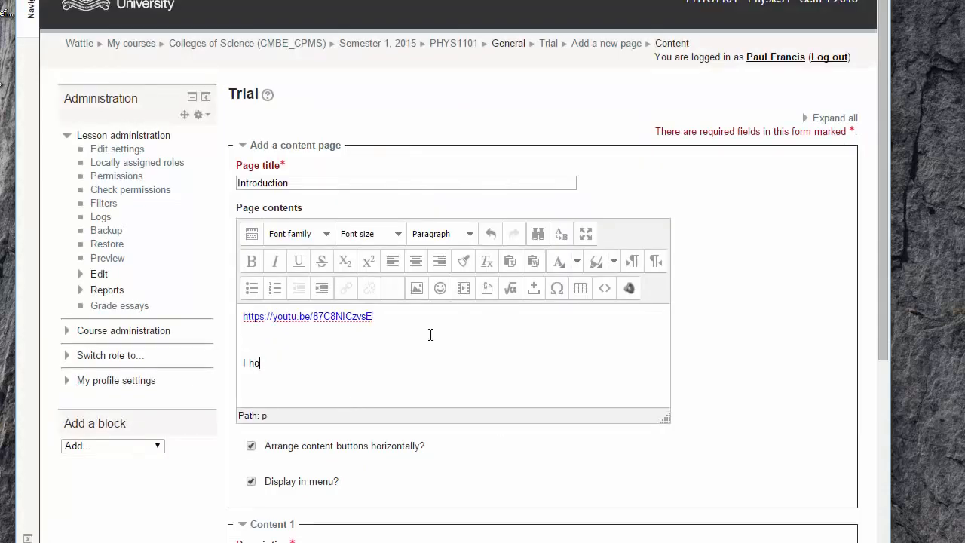
Add a closing line, set the answer to jump to Next page, and save the page.
type("pe that was fun")
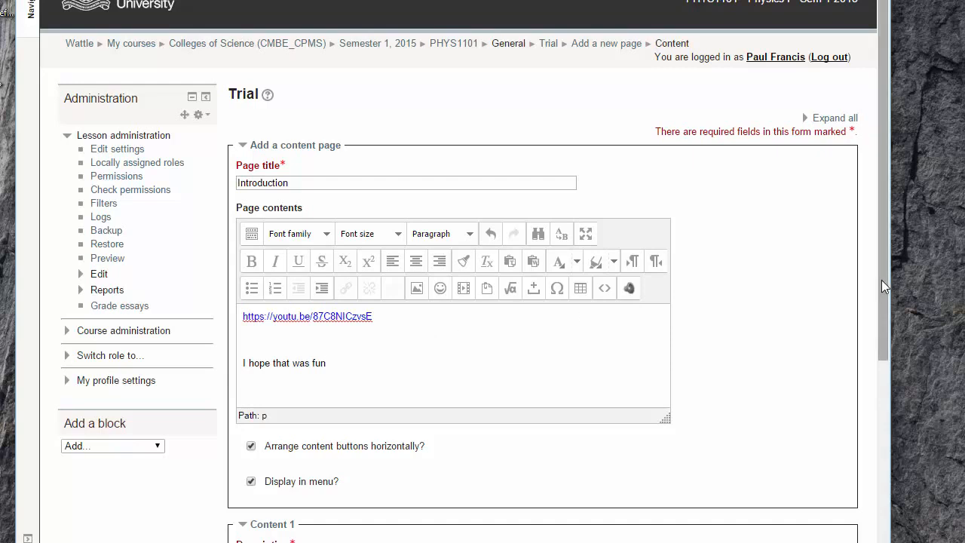
scroll("down", 3)
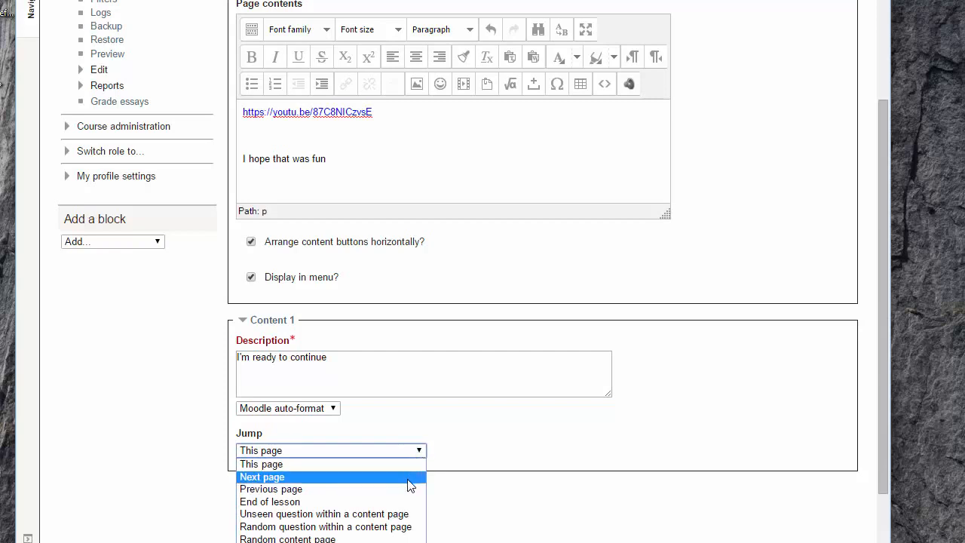
left_click(262, 476)
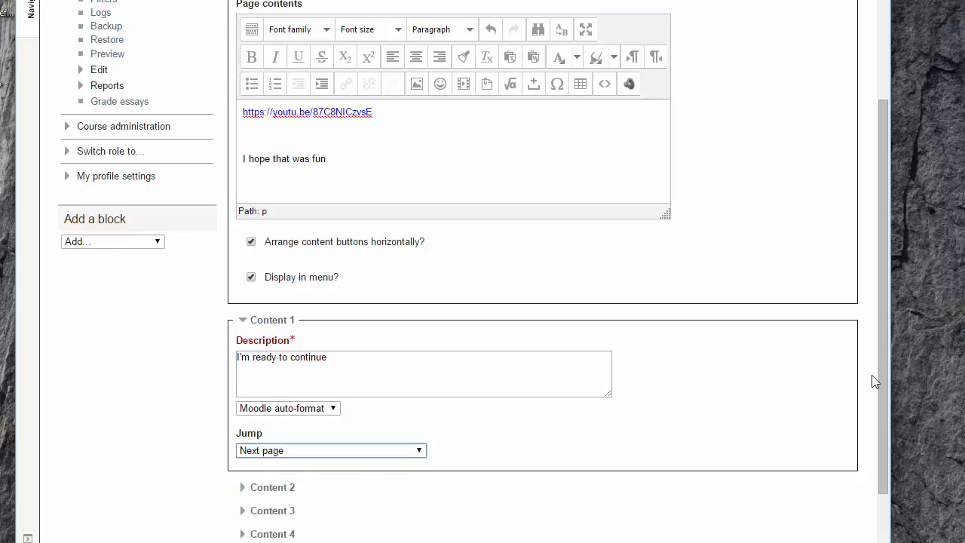
scroll("down", 3)
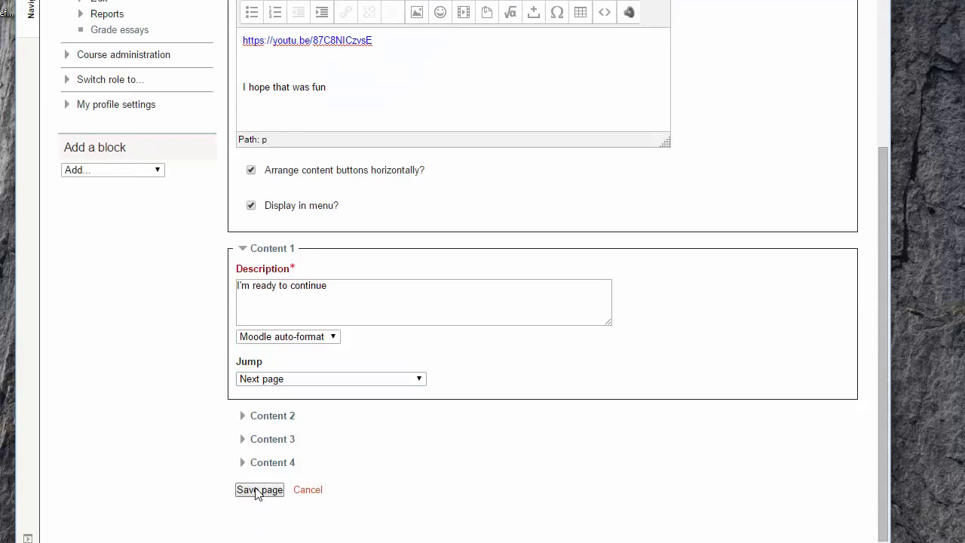
left_click(260, 490)
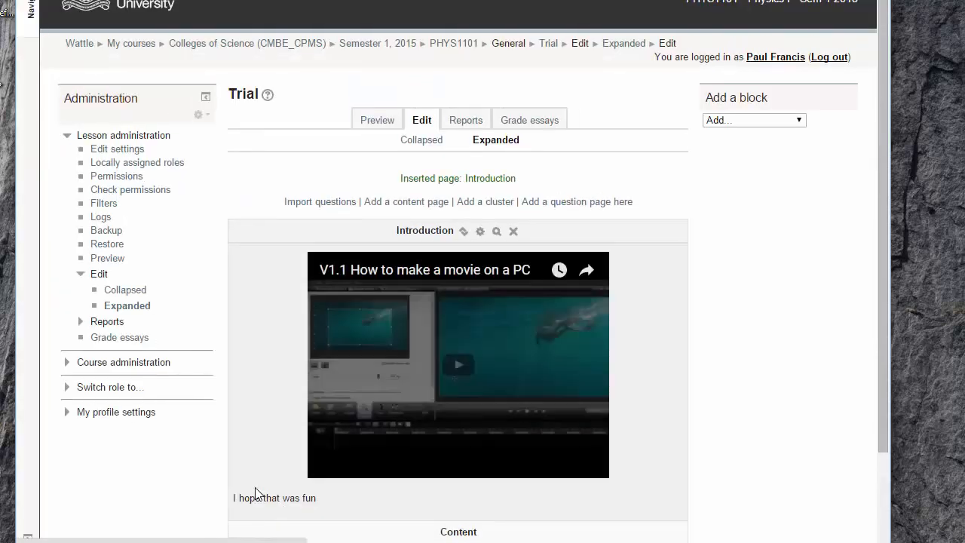
scroll("down", 3)
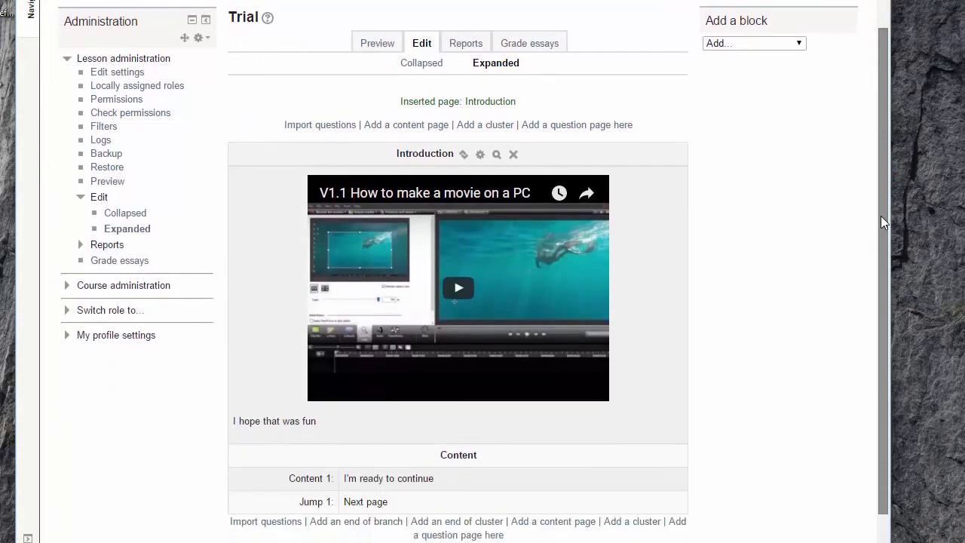
left_click(458, 287)
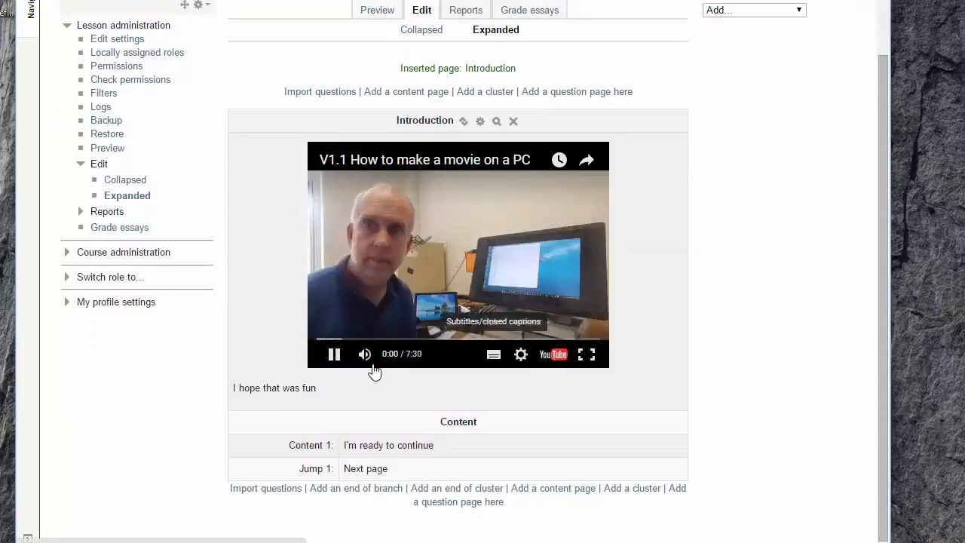
left_click(334, 354)
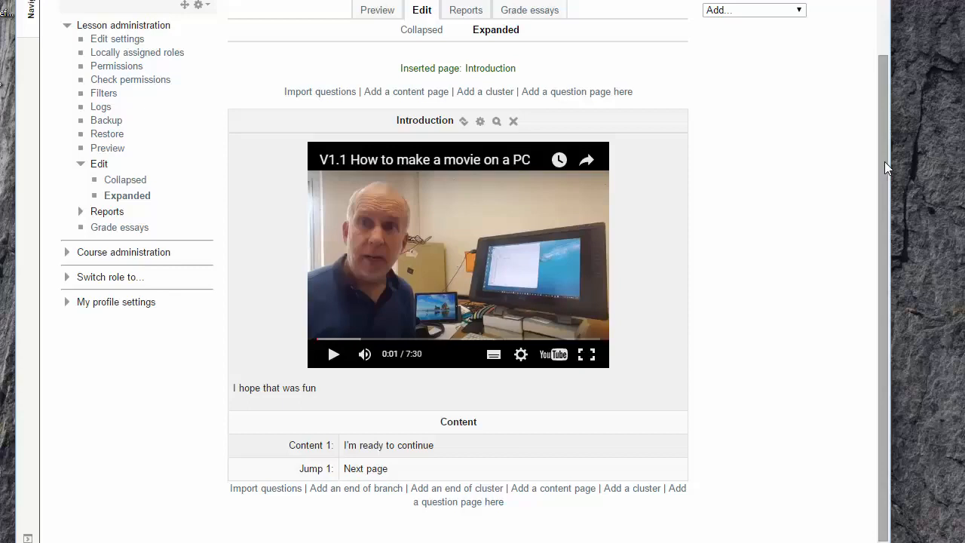
mouse_move(534, 263)
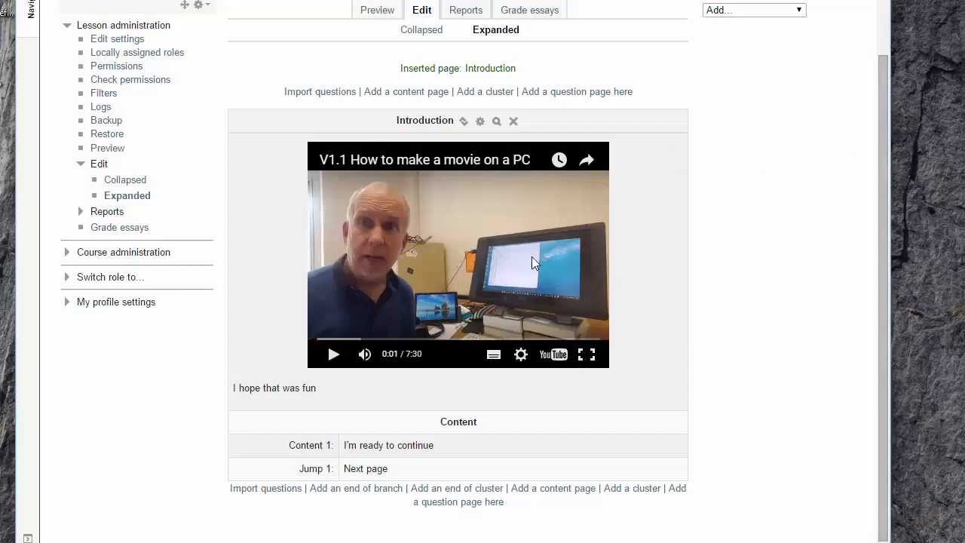
mouse_move(786, 250)
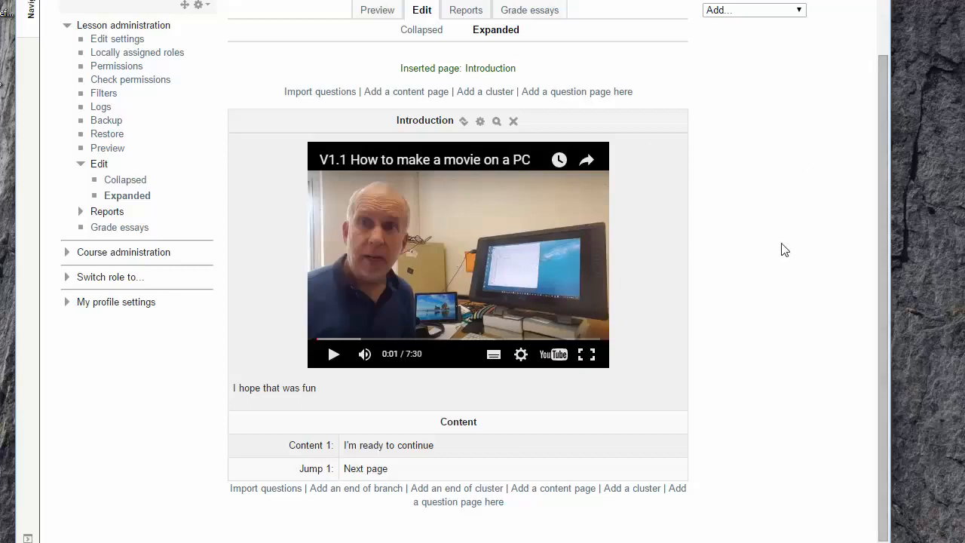
mouse_move(607, 319)
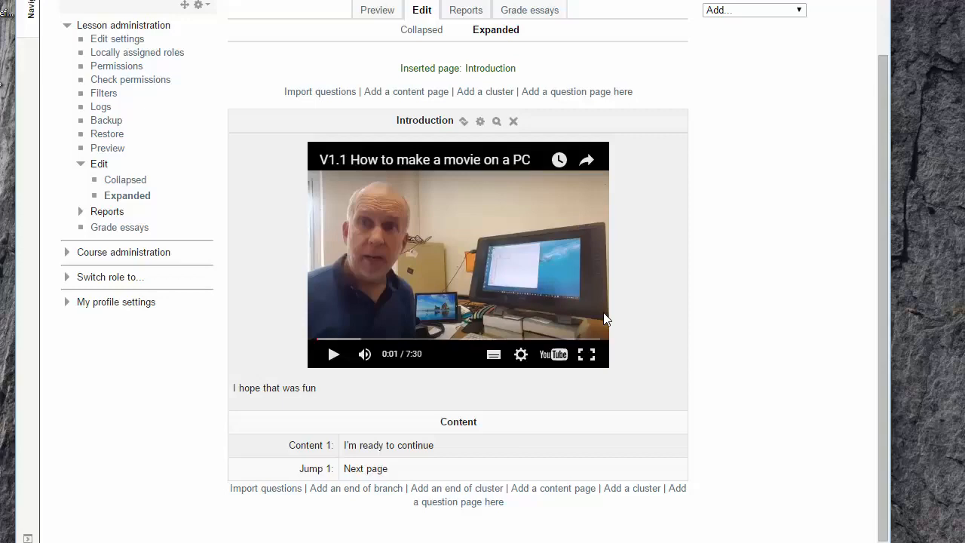
mouse_move(595, 285)
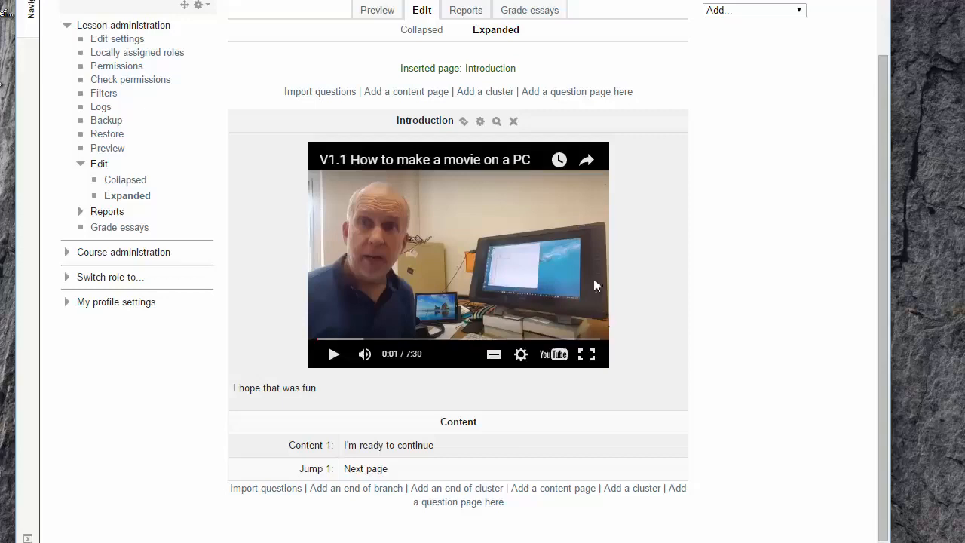
mouse_move(117, 38)
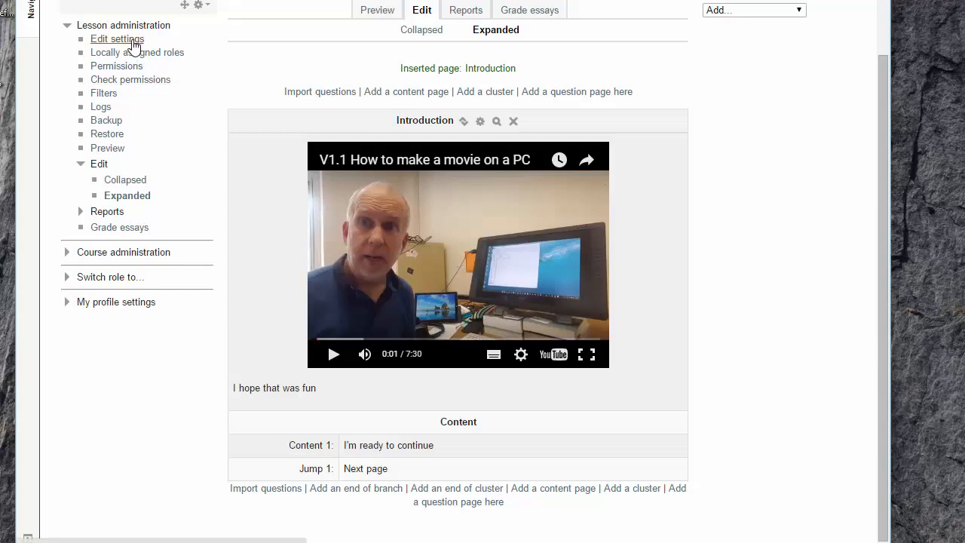
Open the Trial lesson's Edit settings form and expand its Appearance section.
left_click(116, 39)
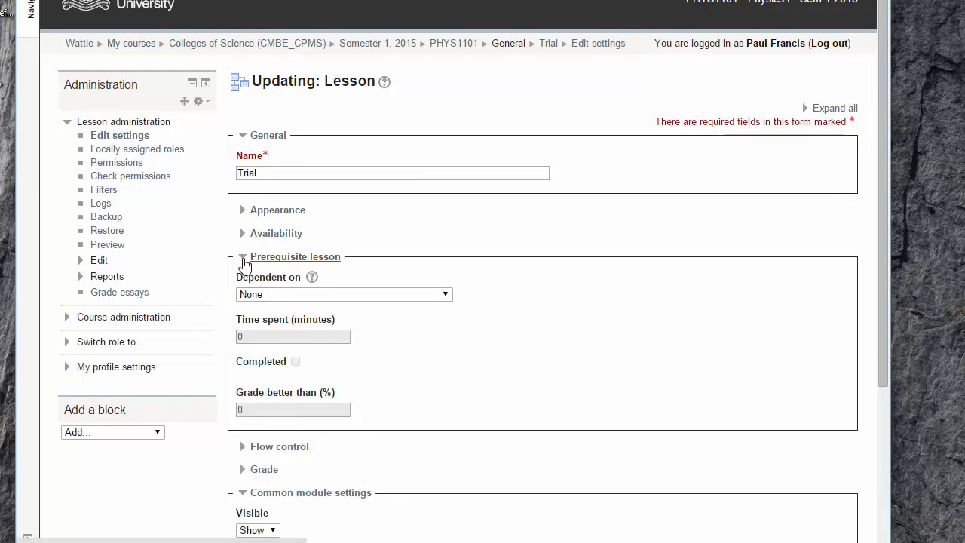
left_click(242, 209)
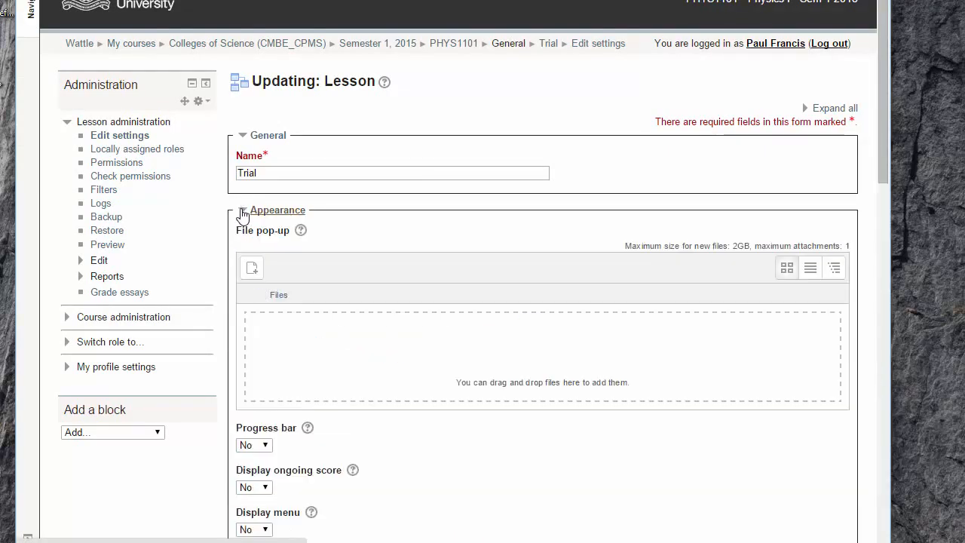